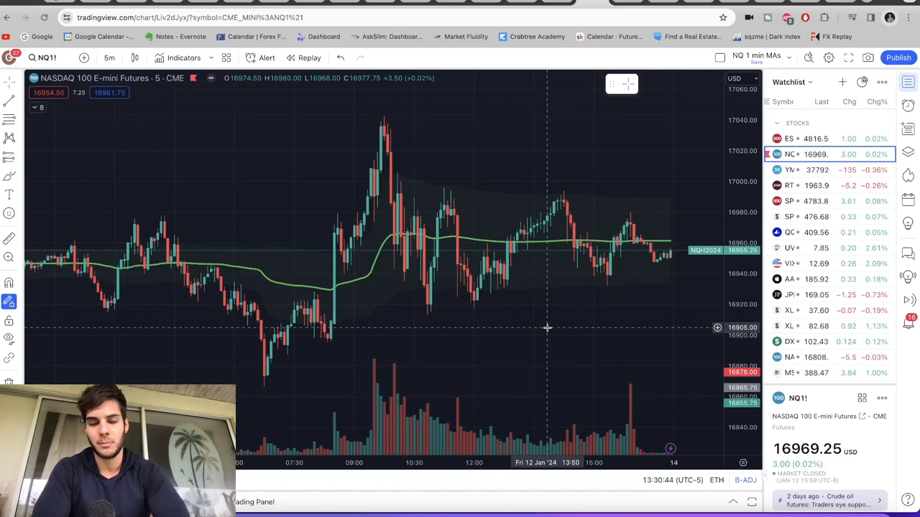
{"action": "mouse_move", "coordinate": [539, 362]}
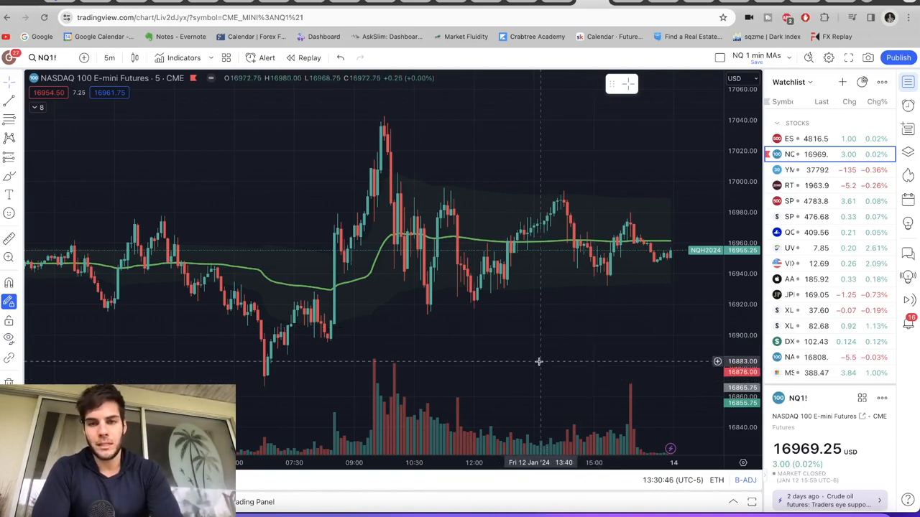
{"action": "mouse_move", "coordinate": [537, 336]}
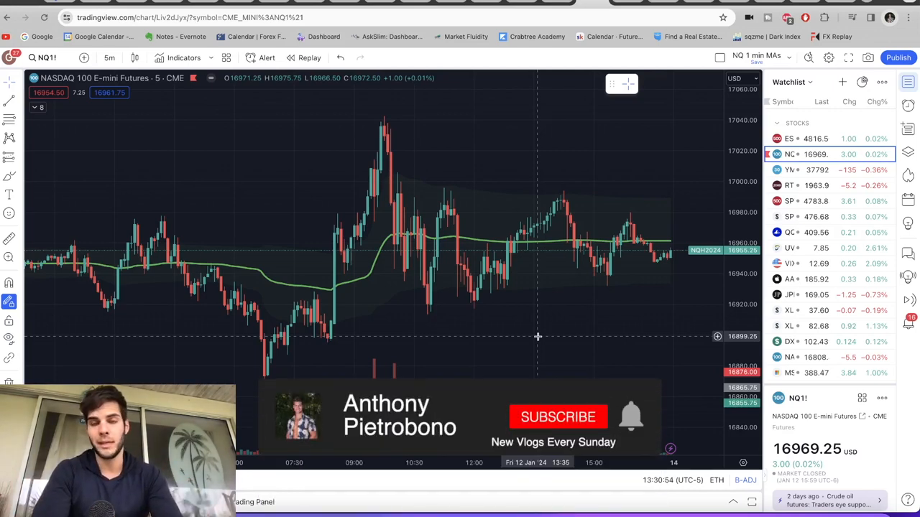
- Show the week-one NinjaTrader Accounts tab with Apex balances from about $50,000 to $52,412
{"action": "left_click", "coordinate": [558, 417]}
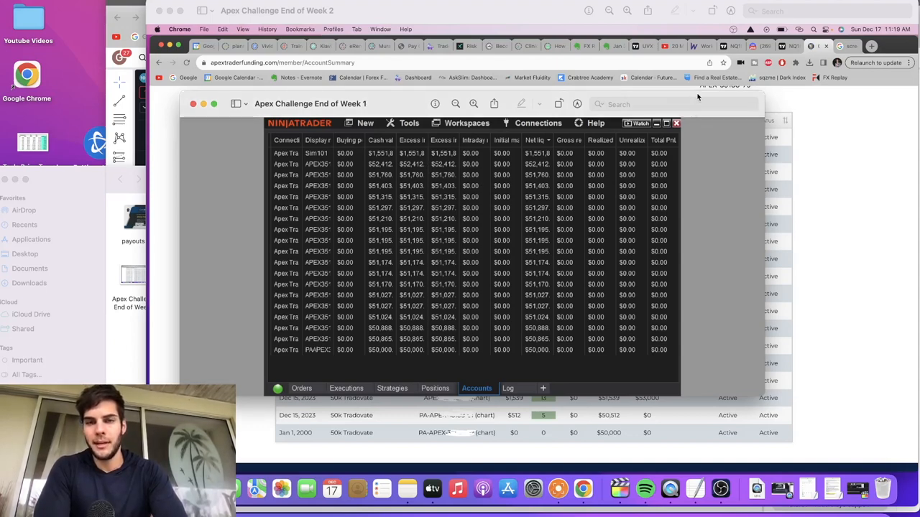
{"action": "left_click_drag", "start_coordinate": [310, 103], "coordinate": [375, 72]}
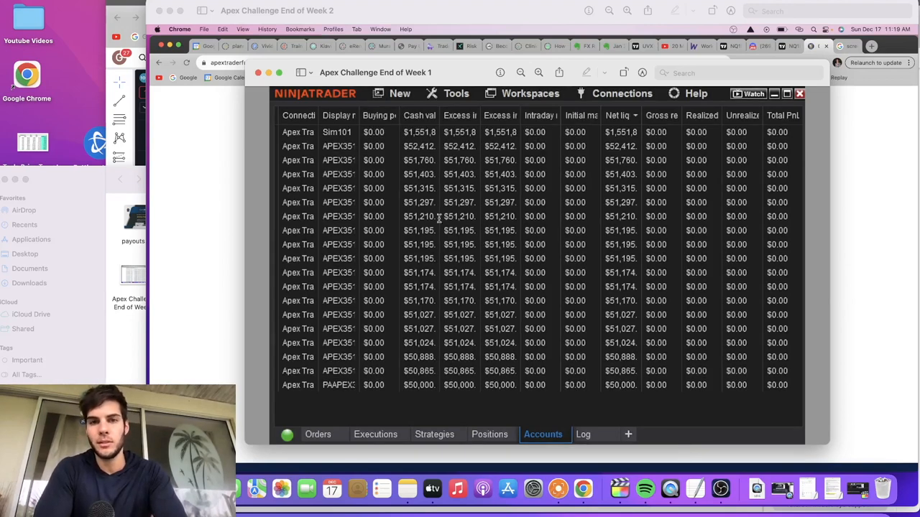
{"action": "mouse_move", "coordinate": [463, 359]}
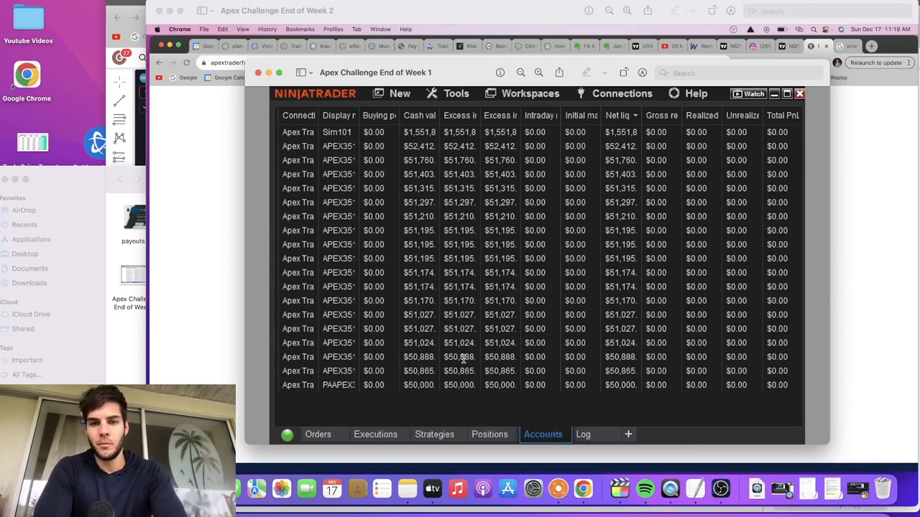
{"action": "mouse_move", "coordinate": [388, 319]}
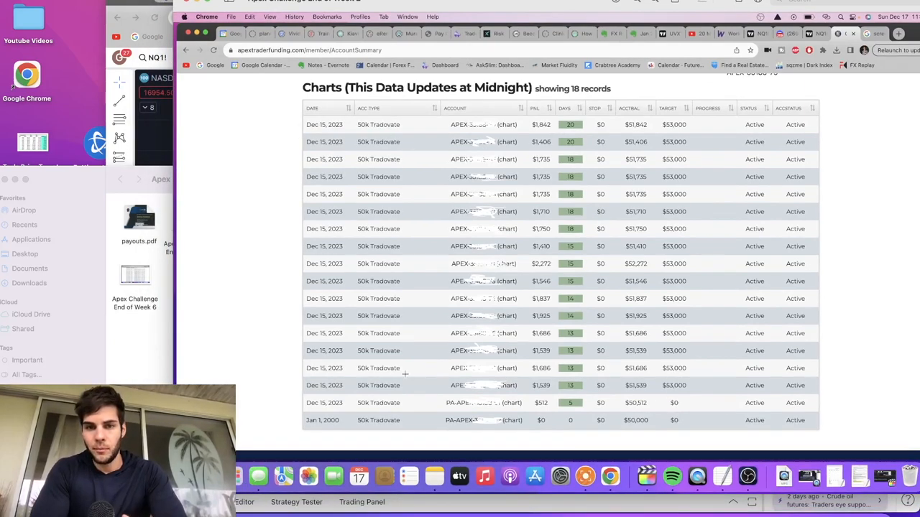
{"action": "mouse_move", "coordinate": [558, 408]}
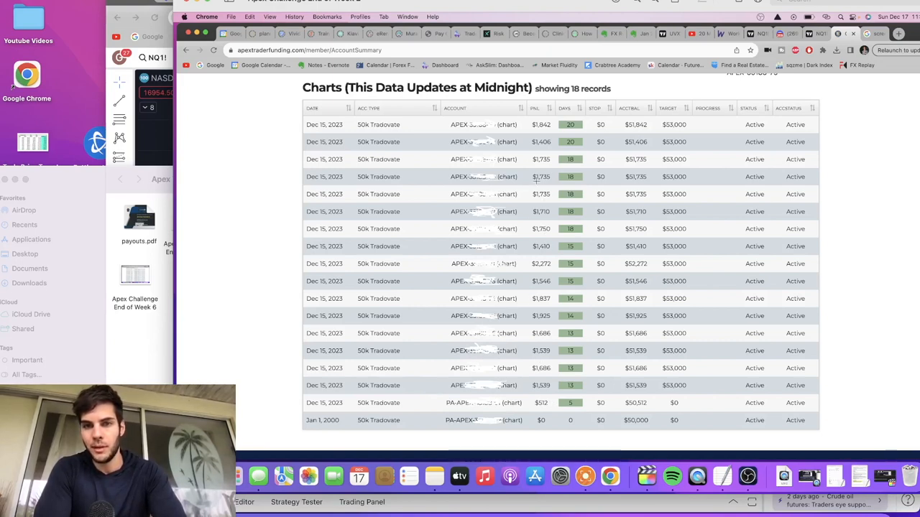
{"action": "mouse_move", "coordinate": [209, 295]}
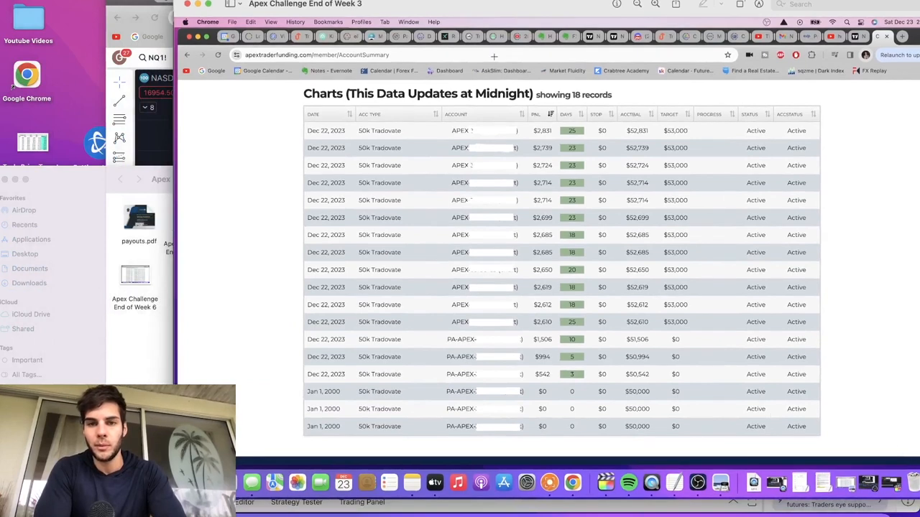
{"action": "mouse_move", "coordinate": [539, 303]}
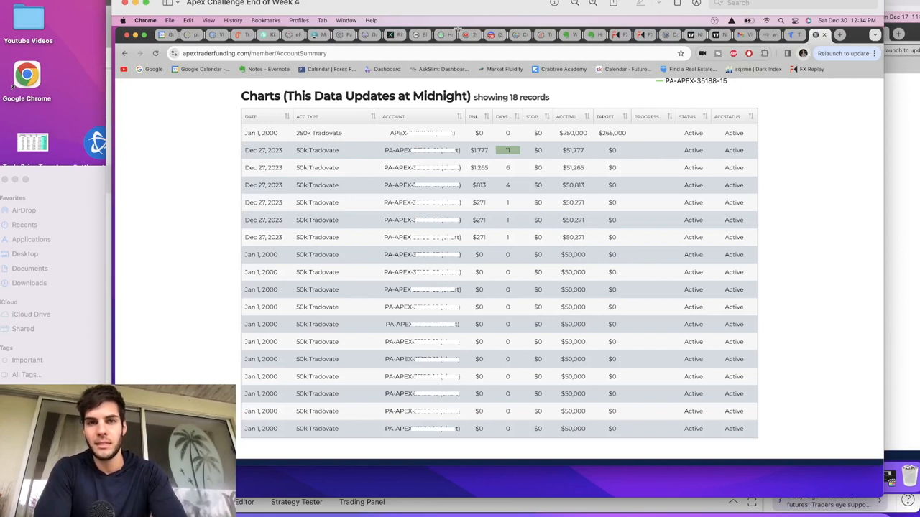
{"action": "mouse_move", "coordinate": [395, 325]}
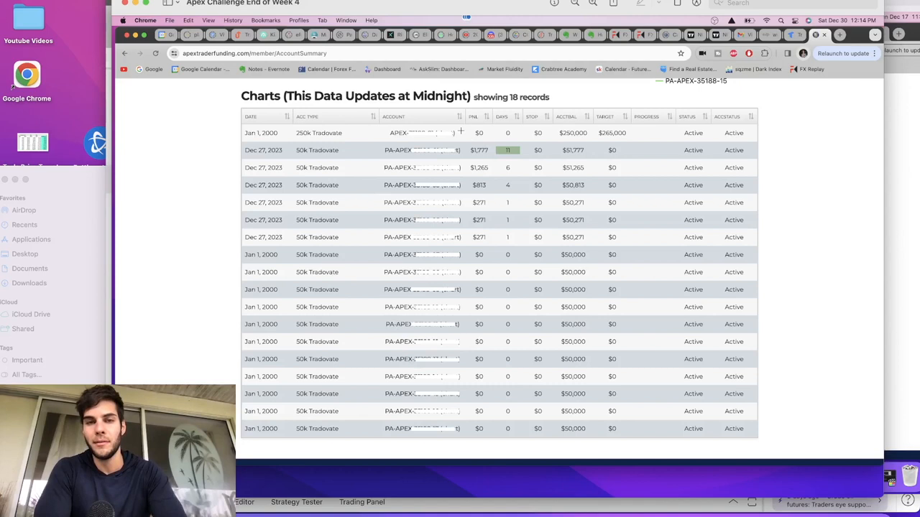
{"action": "mouse_move", "coordinate": [584, 135]}
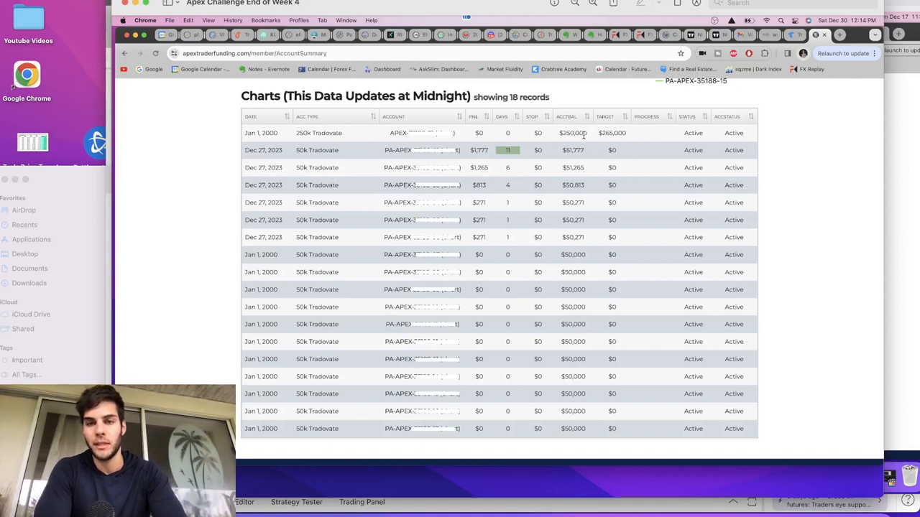
{"action": "mouse_move", "coordinate": [446, 141]}
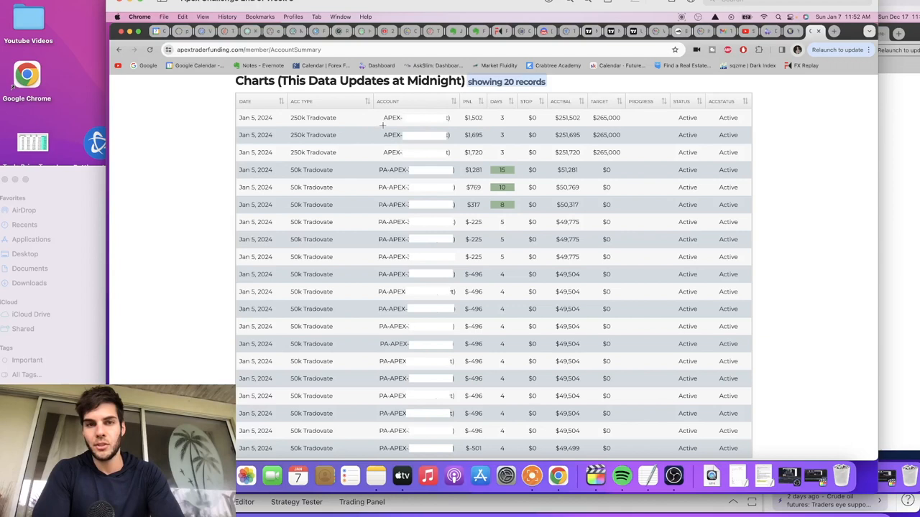
{"action": "mouse_move", "coordinate": [411, 302]}
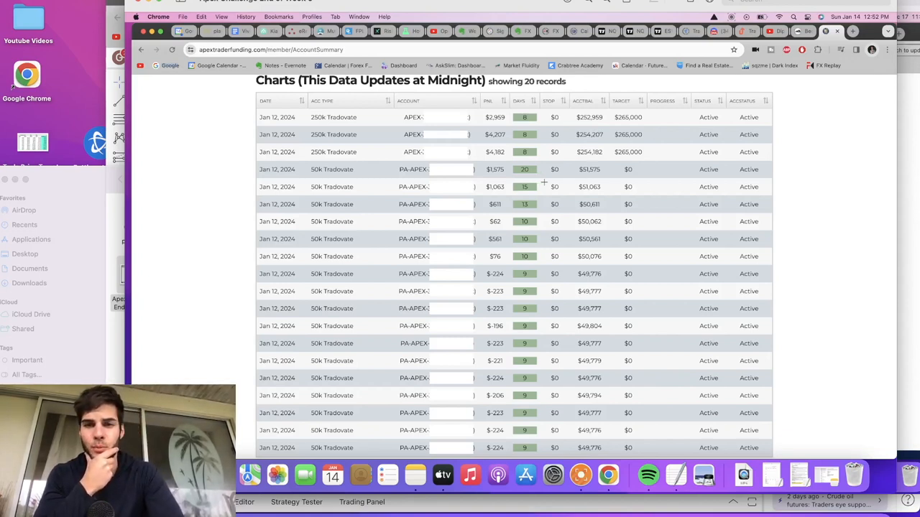
{"action": "mouse_move", "coordinate": [561, 358]}
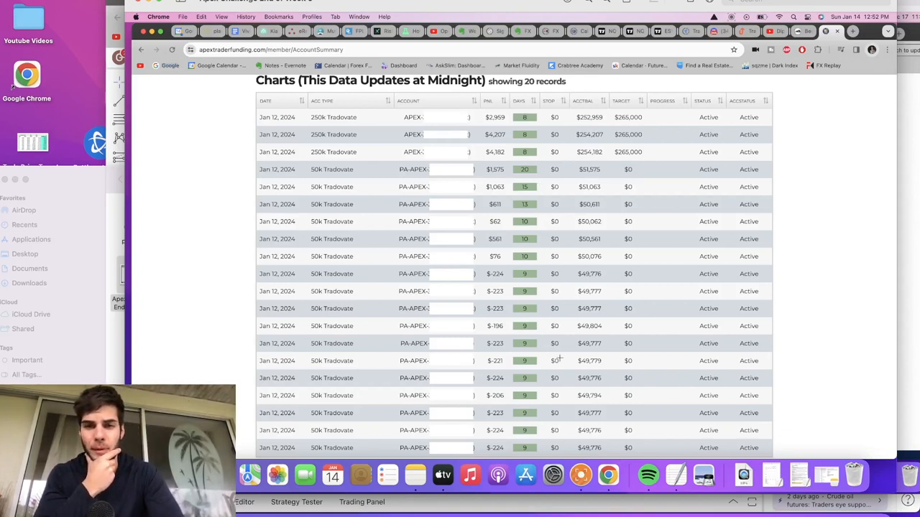
{"action": "mouse_move", "coordinate": [581, 276]}
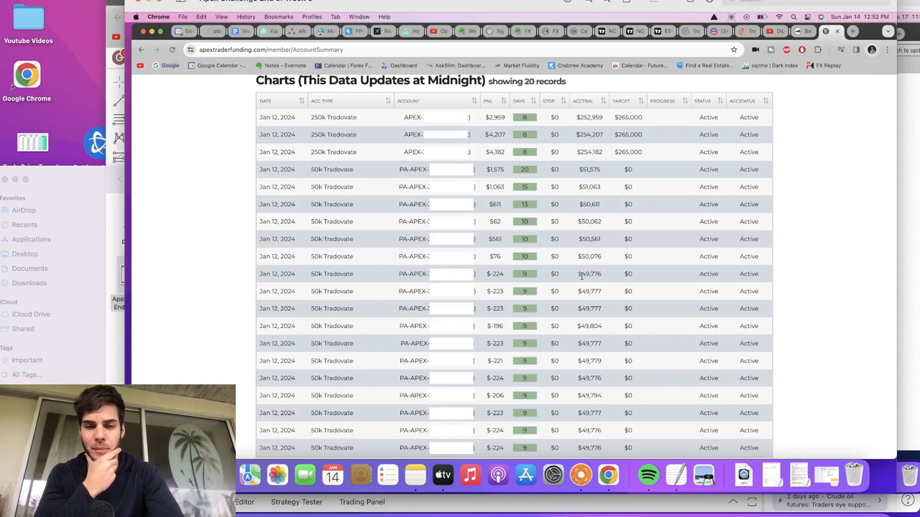
{"action": "mouse_move", "coordinate": [563, 161]}
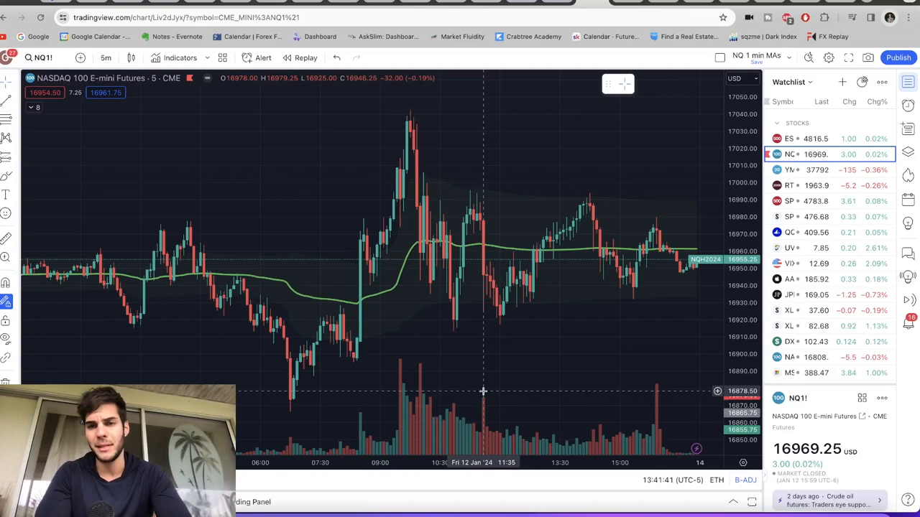
{"action": "mouse_move", "coordinate": [420, 303]}
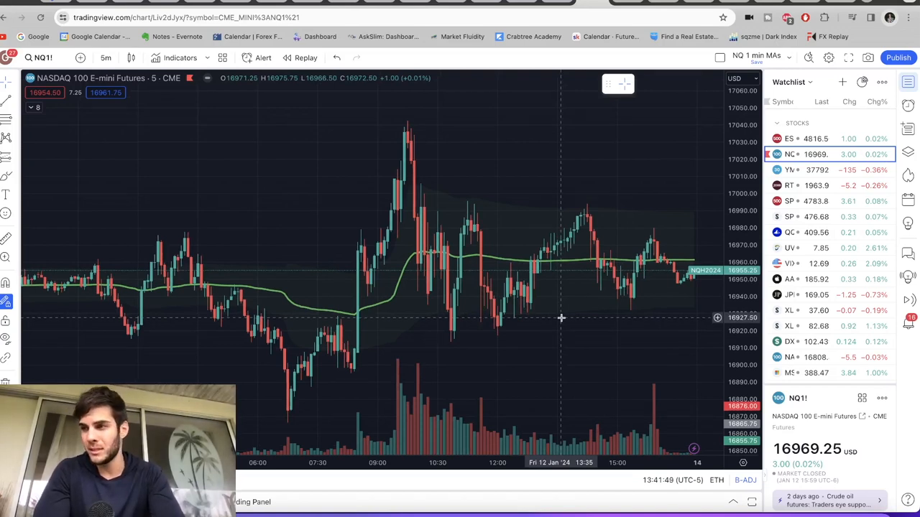
{"action": "mouse_move", "coordinate": [543, 345]}
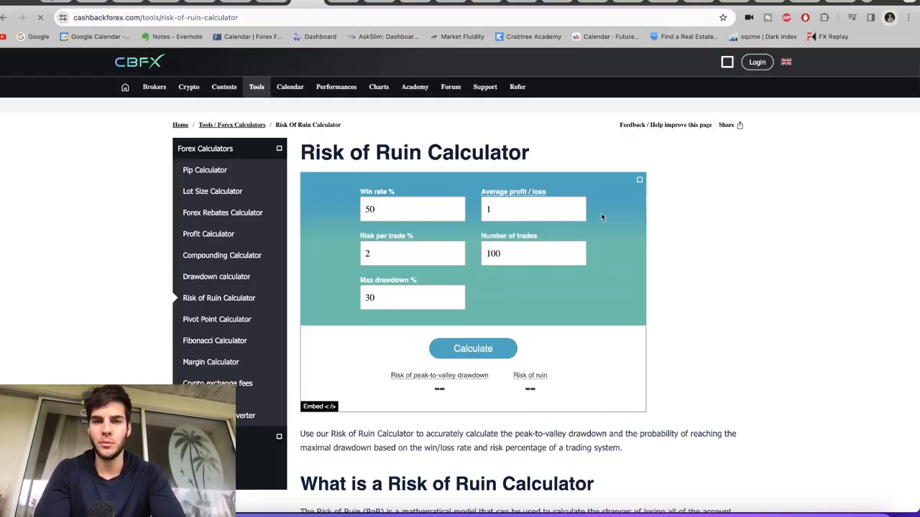
- Enter an 80% win rate alongside 1:1 profit/loss and 1% risk per trade, yielding 0.031% ruin
{"action": "left_click", "coordinate": [411, 210]}
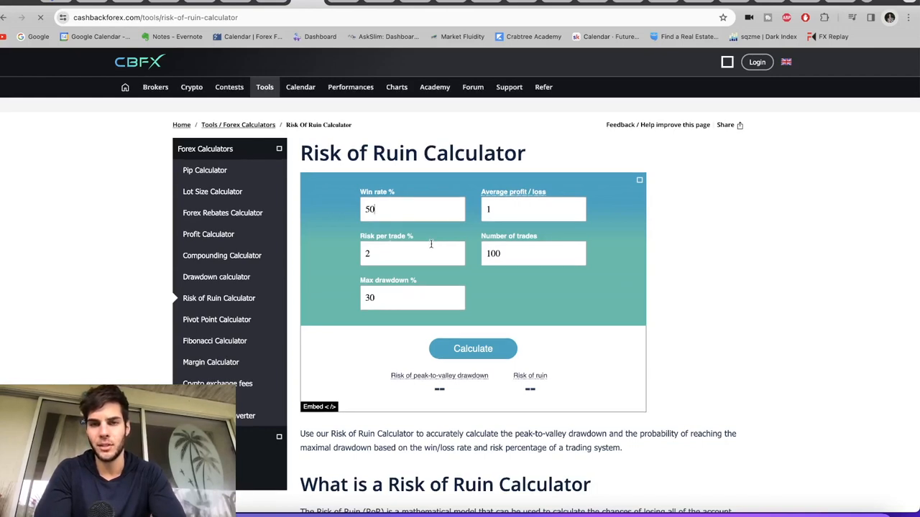
{"action": "mouse_move", "coordinate": [417, 209]}
{"action": "type", "text": "1"}
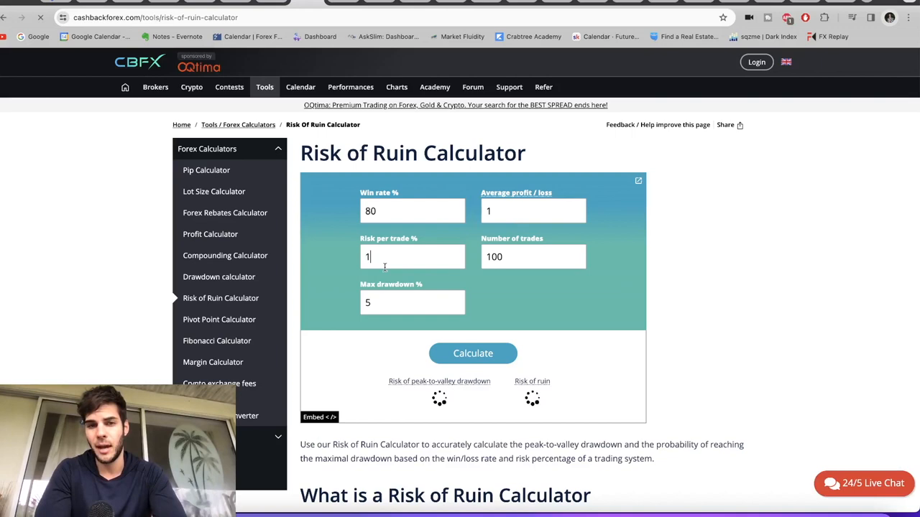
{"action": "left_click", "coordinate": [473, 353]}
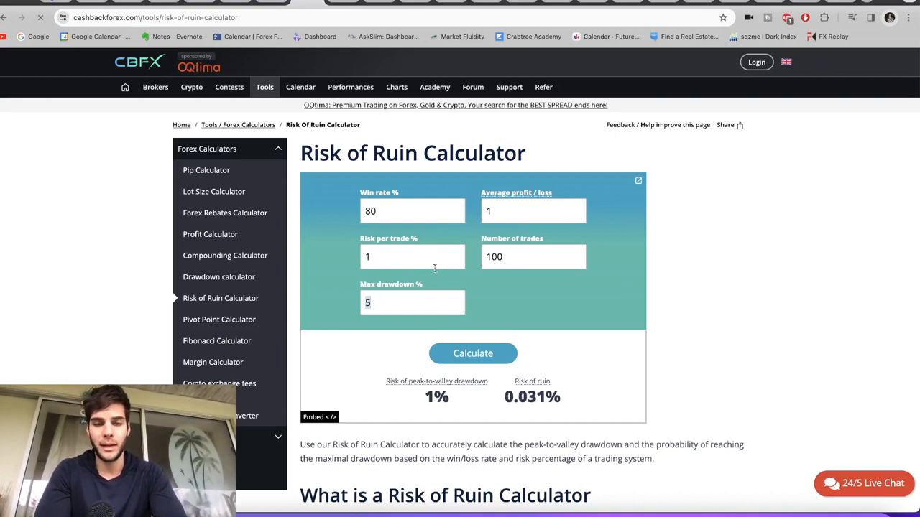
{"action": "left_click", "coordinate": [413, 210]}
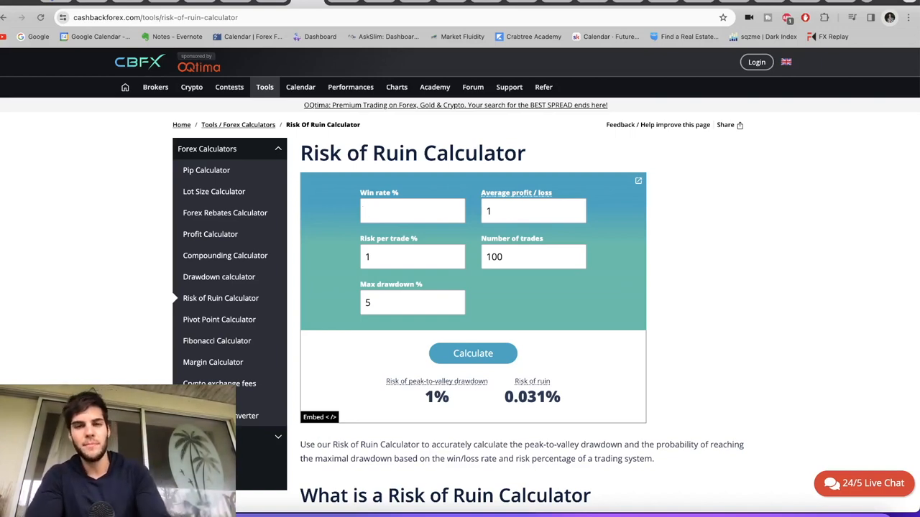
{"action": "type", "text": "8"}
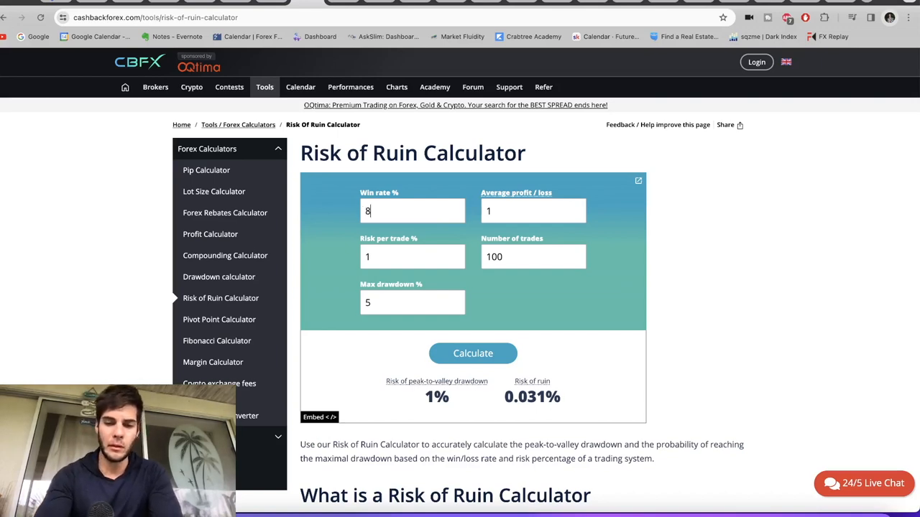
{"action": "type", "text": "0"}
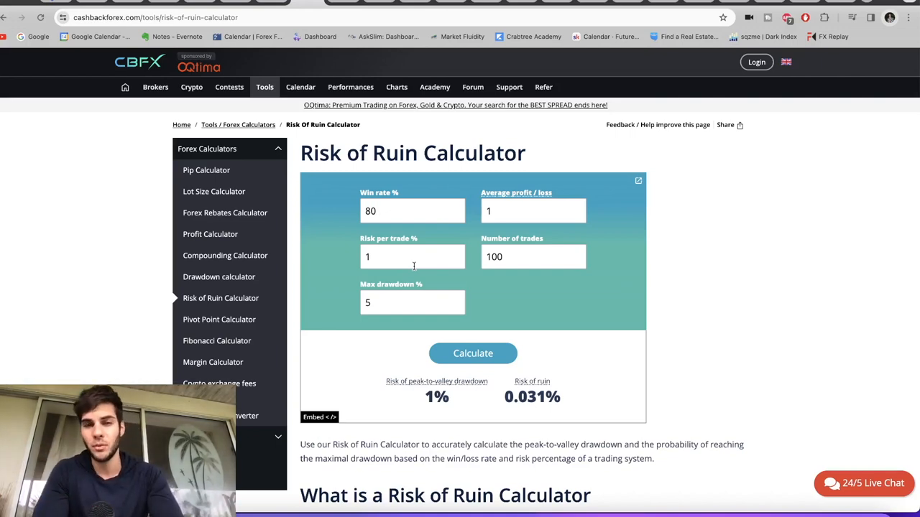
{"action": "left_click", "coordinate": [532, 210]}
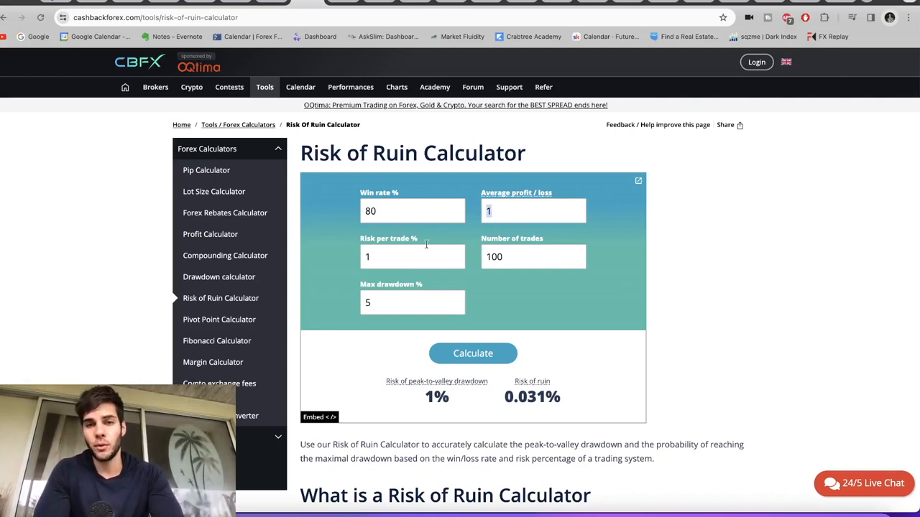
{"action": "left_click", "coordinate": [411, 256]}
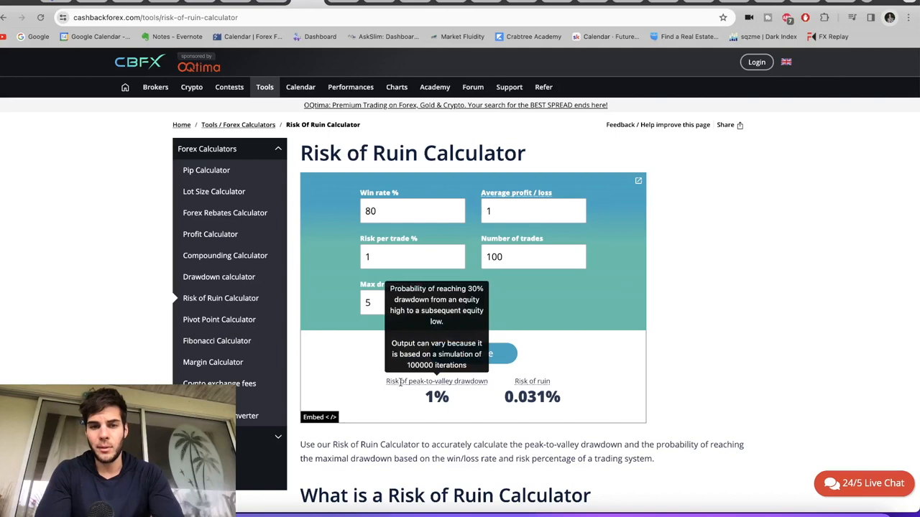
{"action": "mouse_move", "coordinate": [398, 402]}
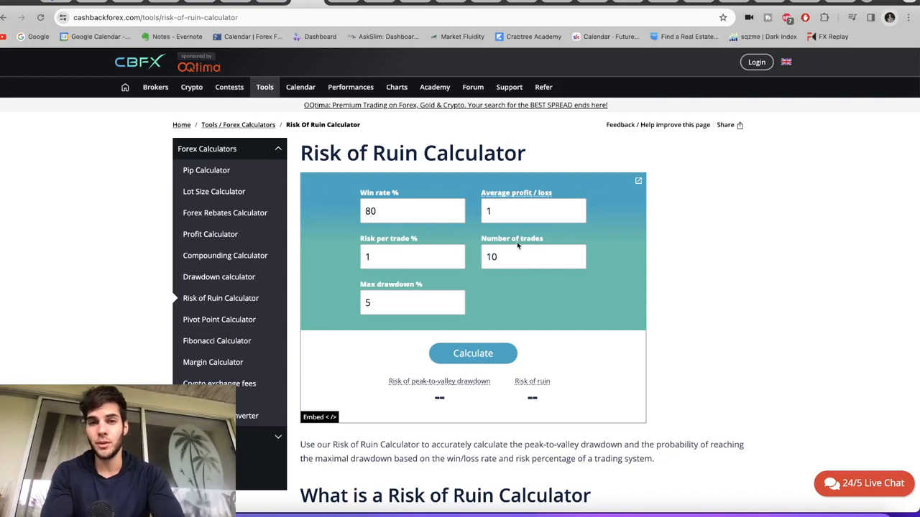
- Calculate the 10-trade case, giving 0.036% peak-to-valley drawdown and 0.016% risk of ruin
{"action": "left_click", "coordinate": [533, 209]}
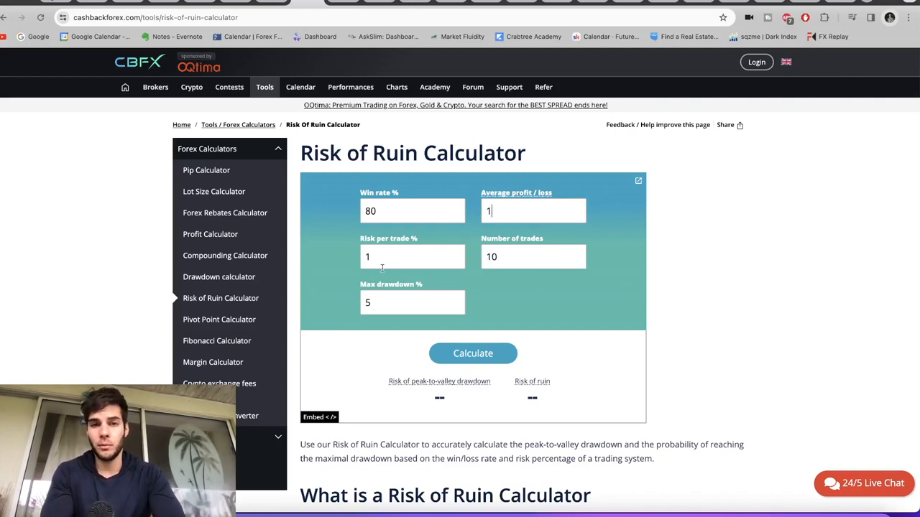
{"action": "double_click", "coordinate": [371, 210]}
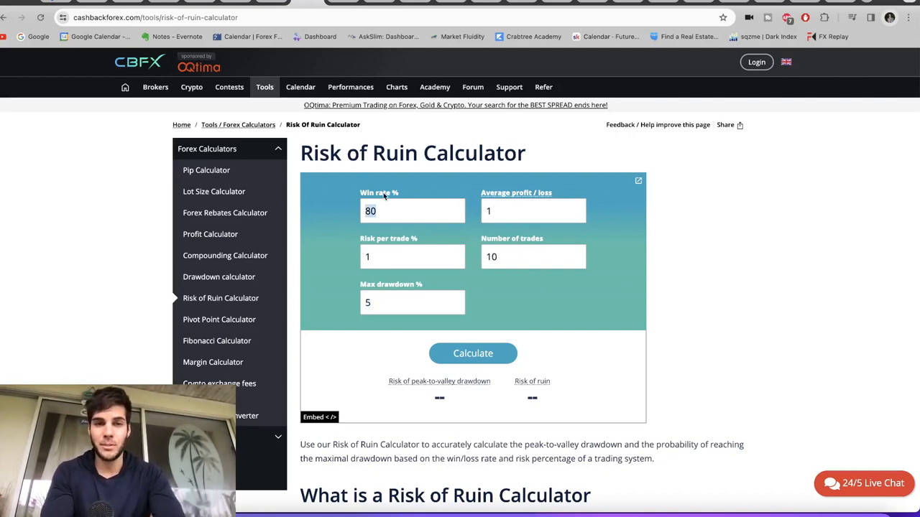
{"action": "mouse_move", "coordinate": [503, 308]}
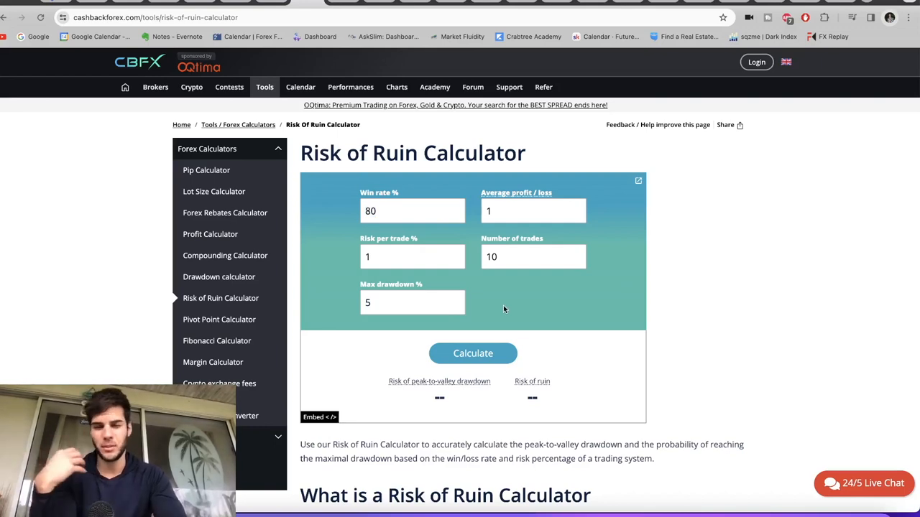
{"action": "left_click", "coordinate": [473, 354]}
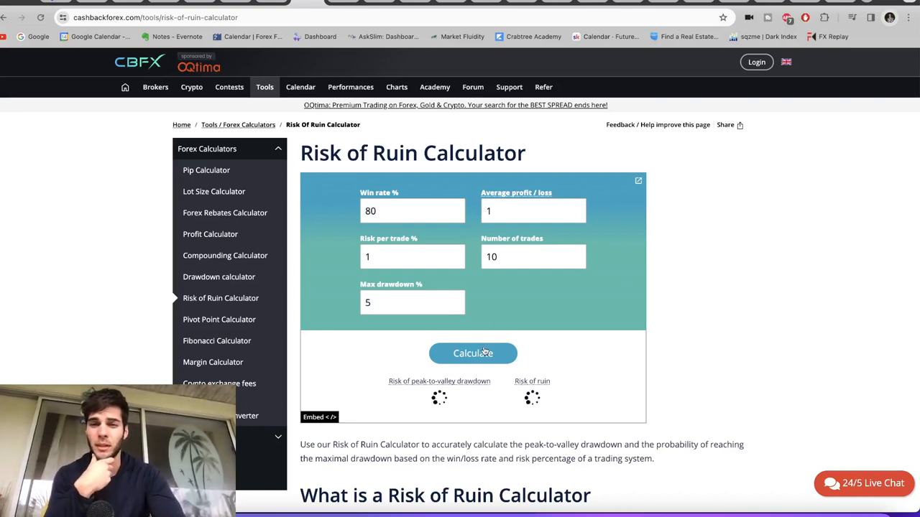
{"action": "left_click", "coordinate": [473, 354]}
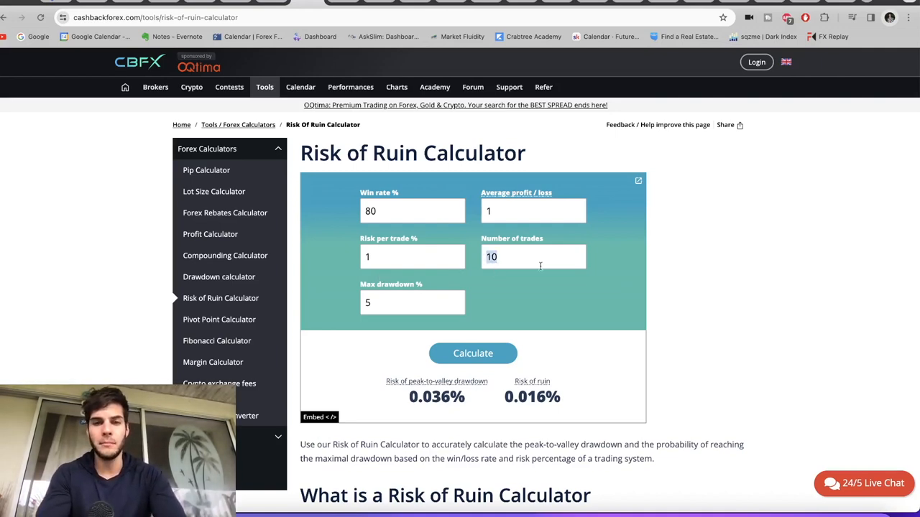
- Recalculate with 80 trades, showing 0.831% peak-to-valley drawdown and 0.027% risk of ruin
{"action": "type", "text": "8"}
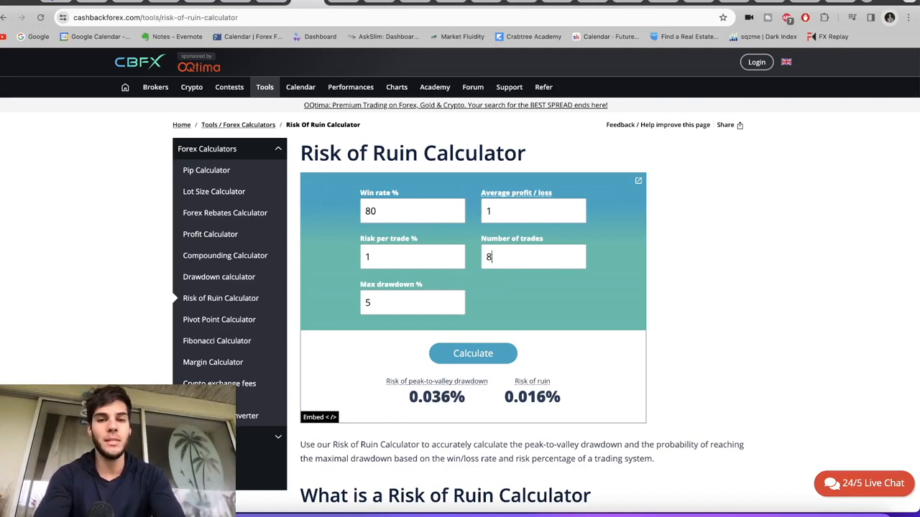
{"action": "type", "text": "0"}
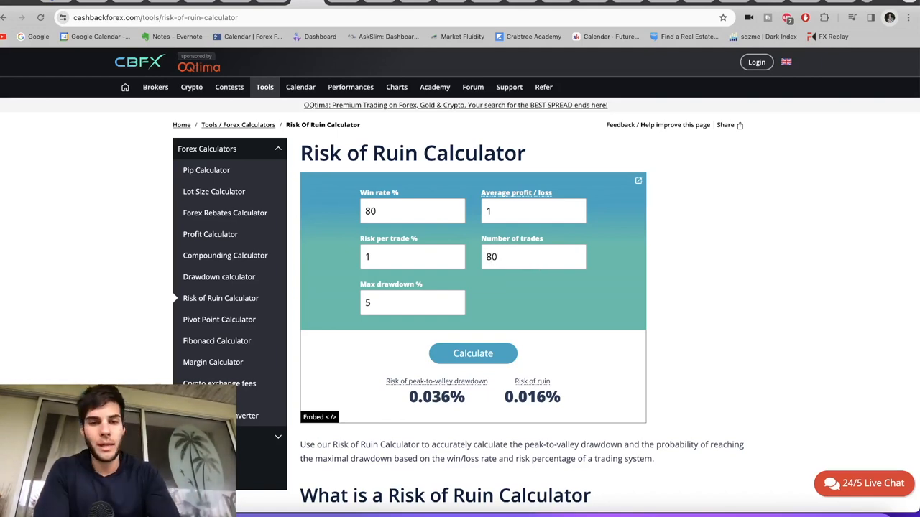
{"action": "left_click", "coordinate": [473, 354]}
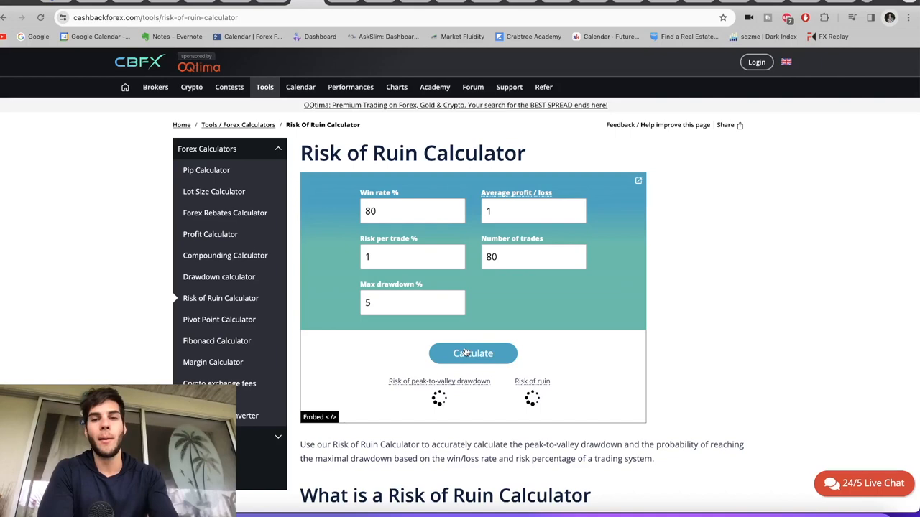
{"action": "left_click", "coordinate": [472, 354]}
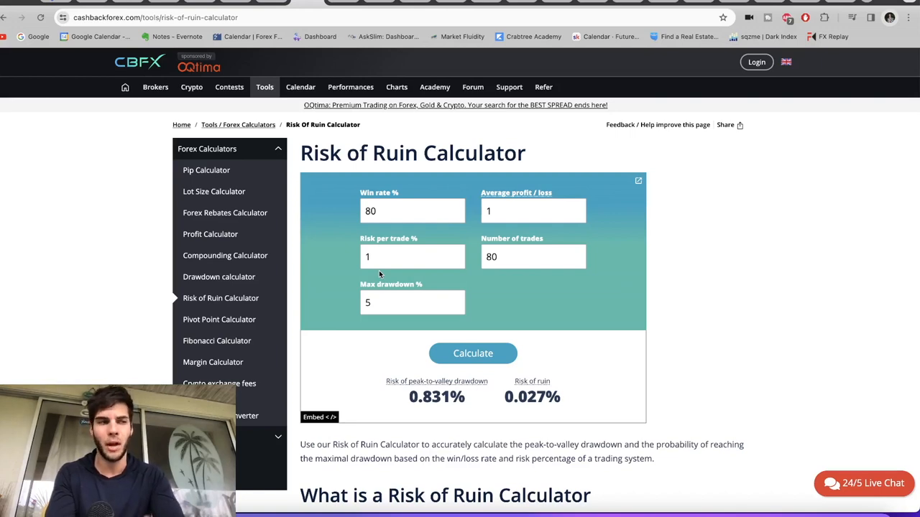
{"action": "mouse_move", "coordinate": [353, 272]}
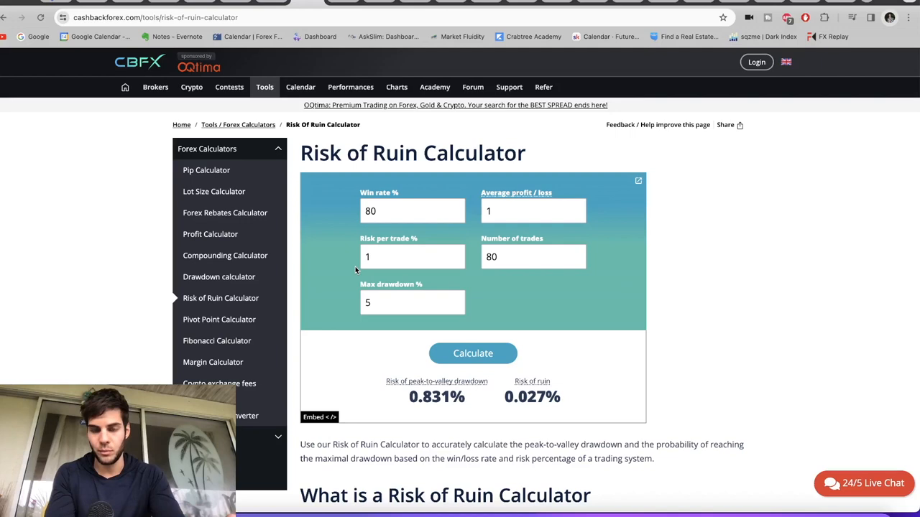
{"action": "mouse_move", "coordinate": [331, 253]}
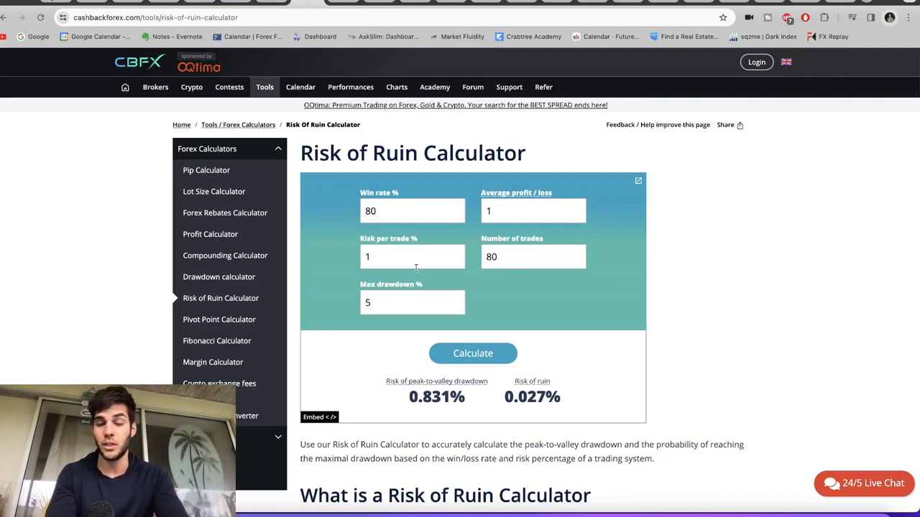
{"action": "mouse_move", "coordinate": [434, 232]}
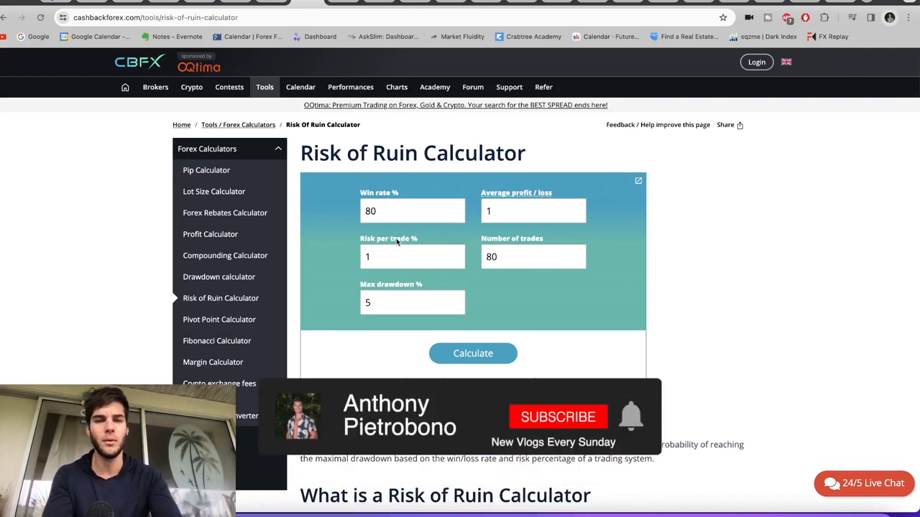
{"action": "left_click", "coordinate": [557, 416]}
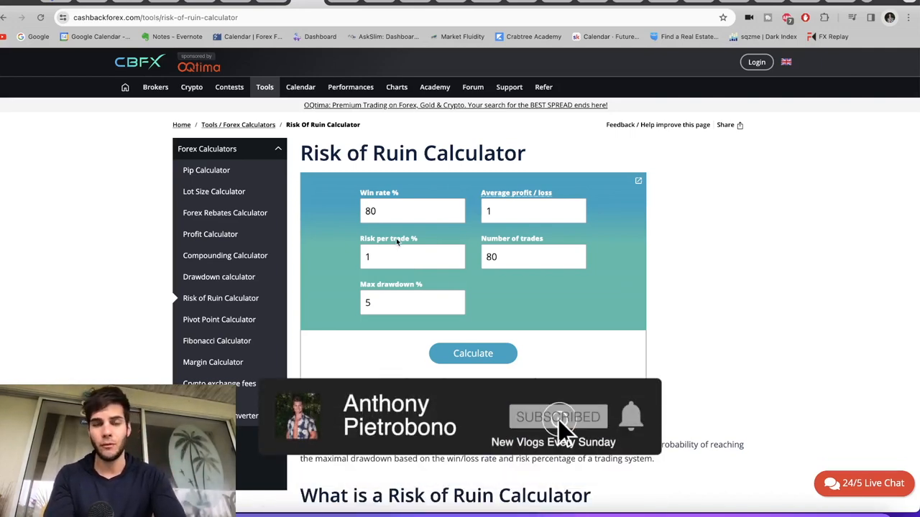